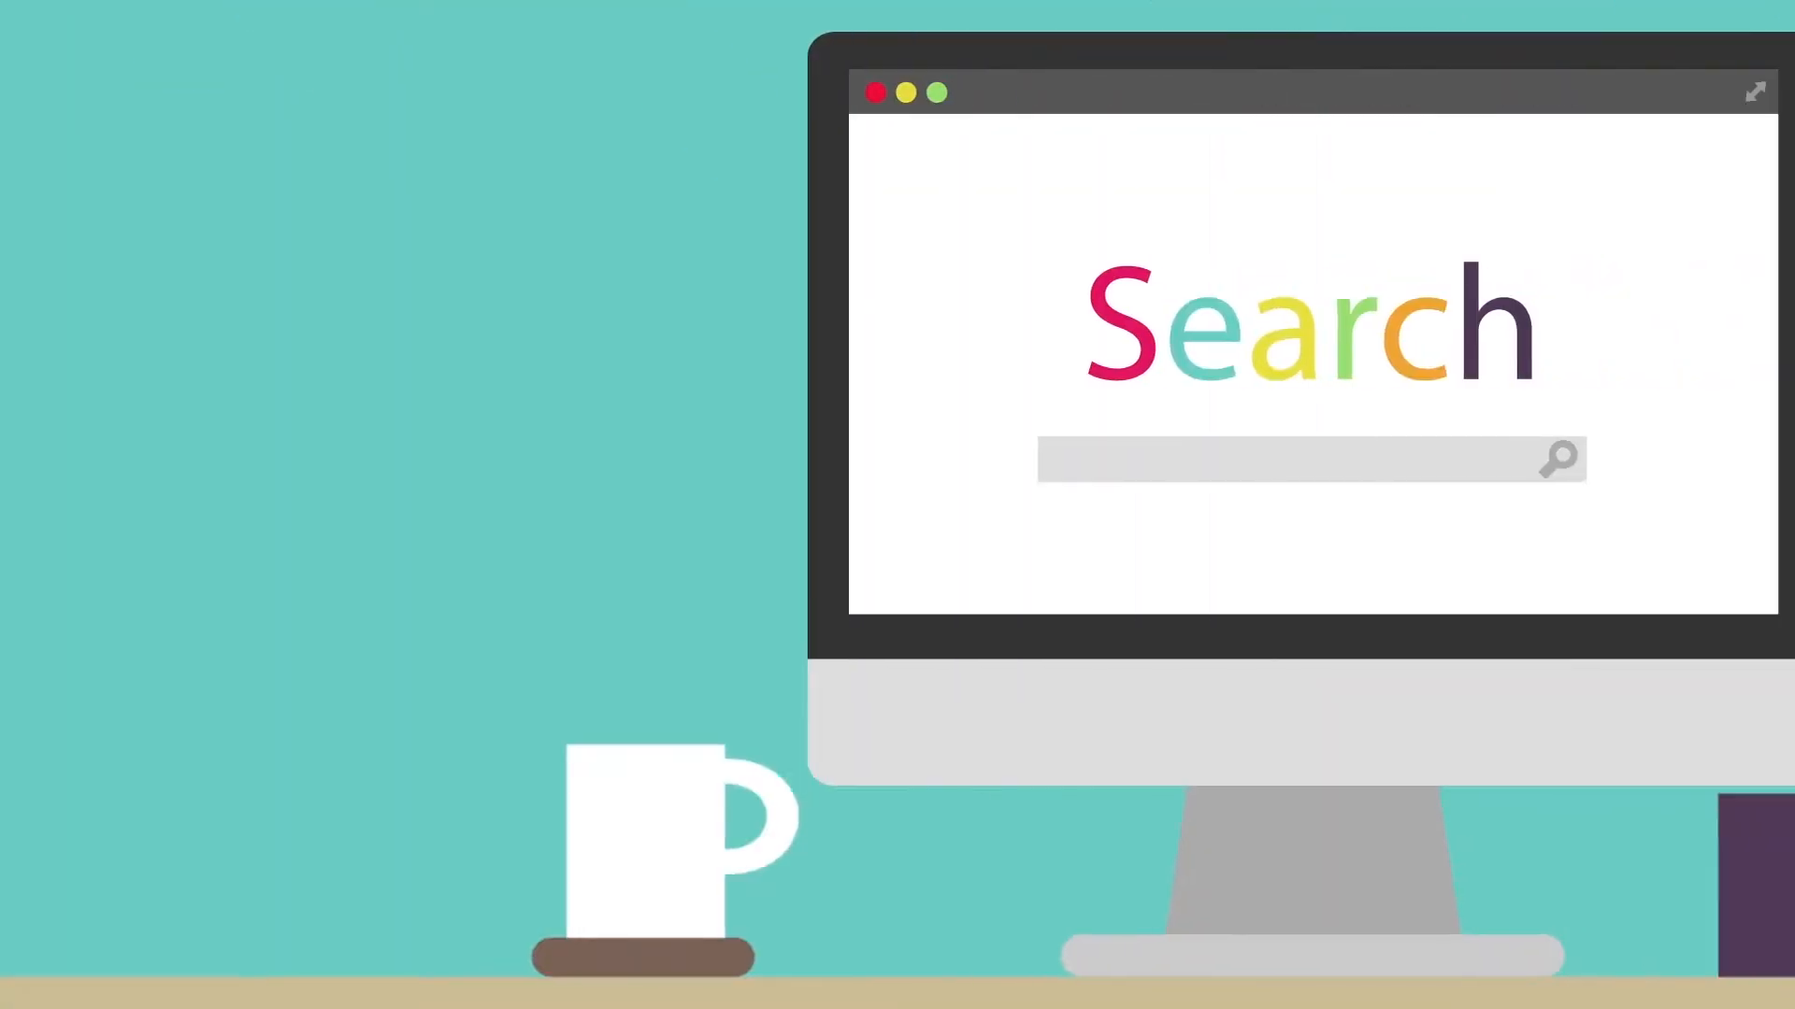
{"action": "type", "text": "why won"}
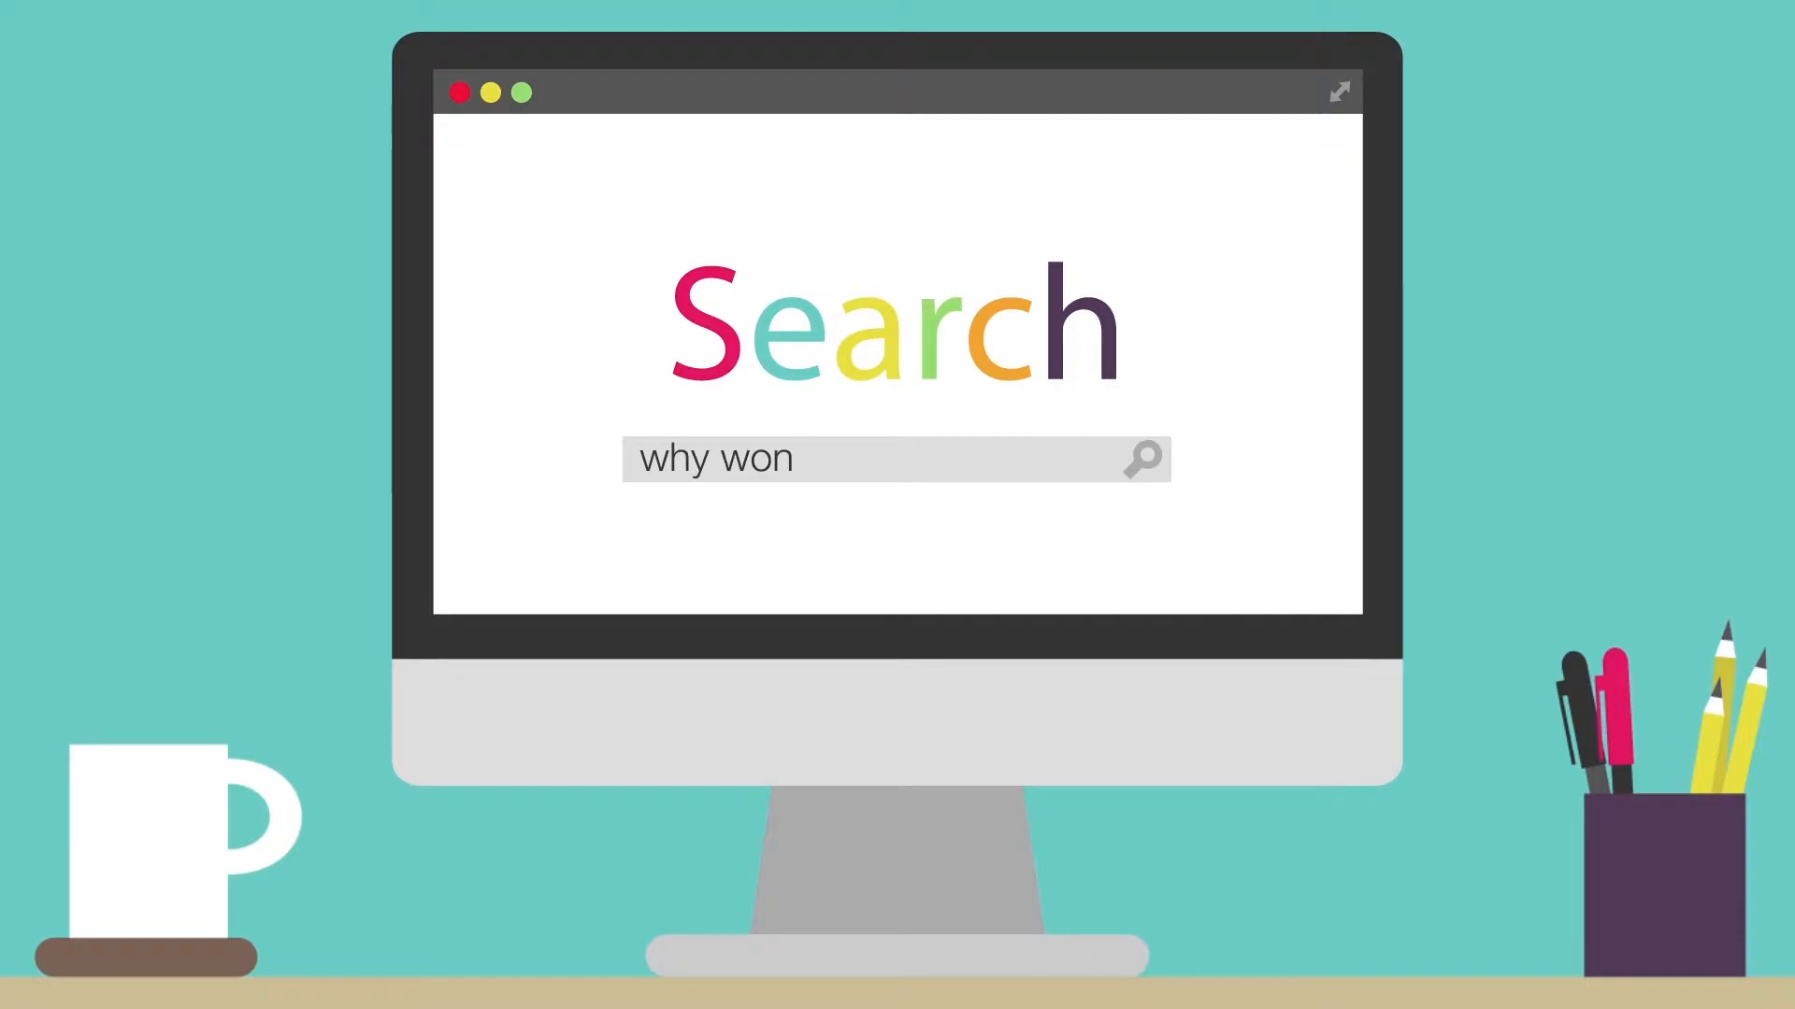